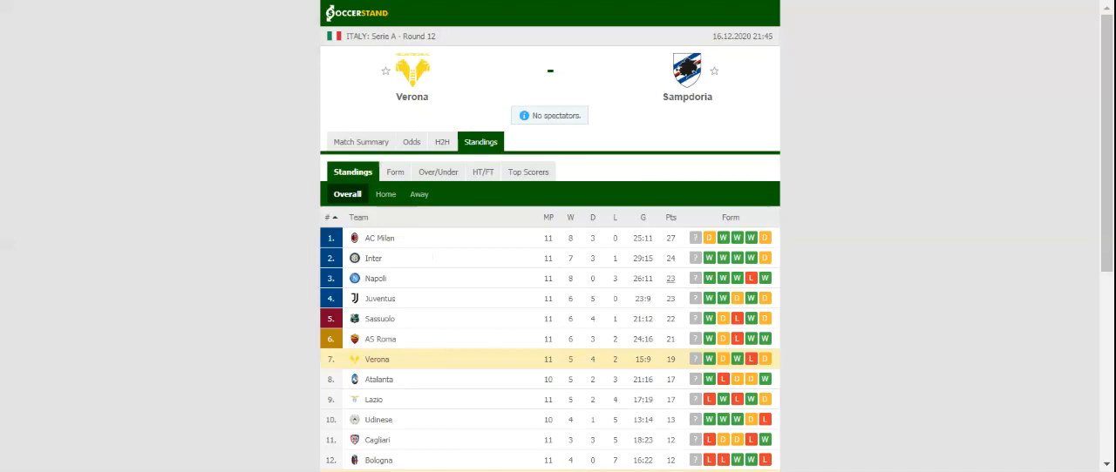
pyautogui.moveTo(445, 141)
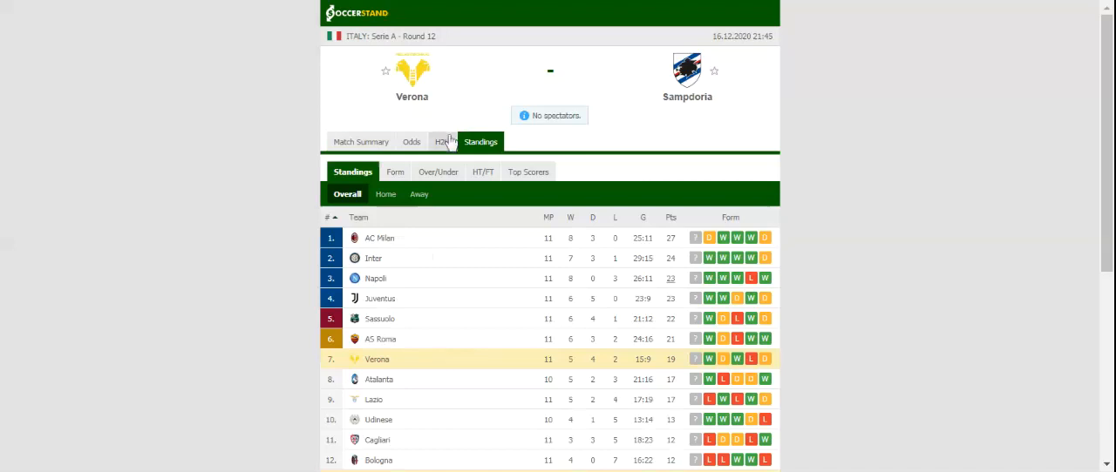
# - Open the H2H tab for Verona vs Sampdoria to show each side's last five results
pyautogui.click(437, 141)
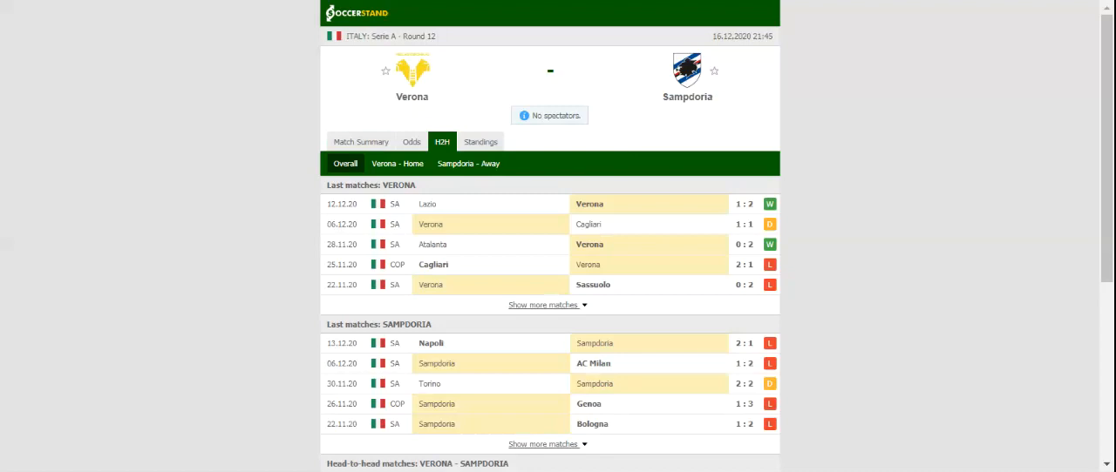
pyautogui.moveTo(574, 114)
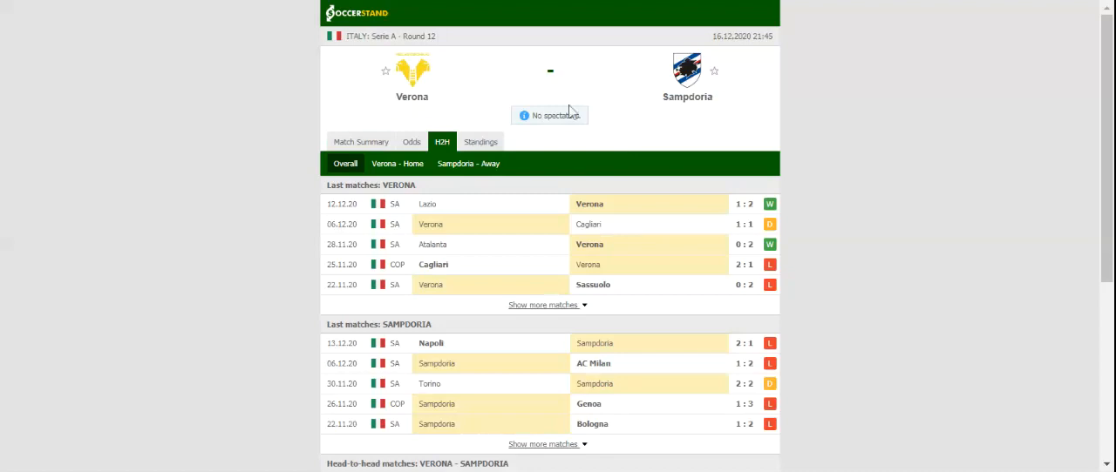